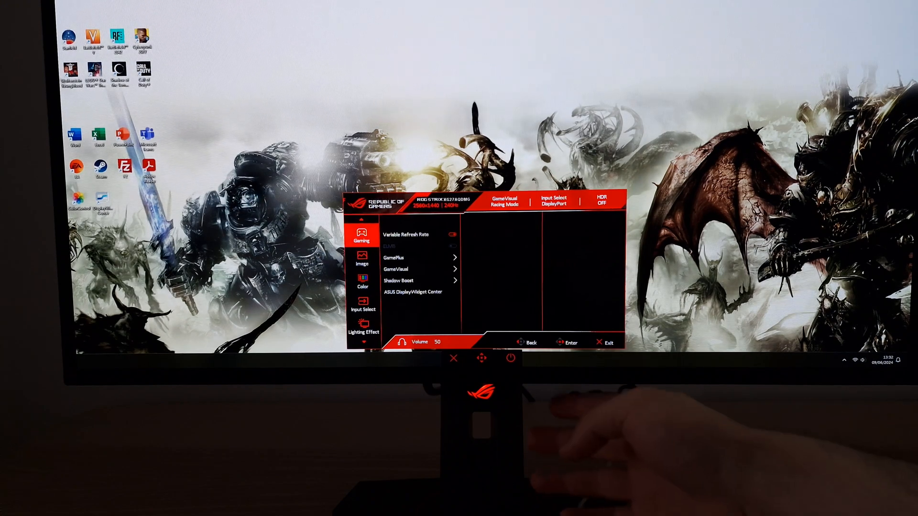
# Enter the Gaming menu and expand GameVisual to list its picture modes.
pyautogui.click(419, 268)
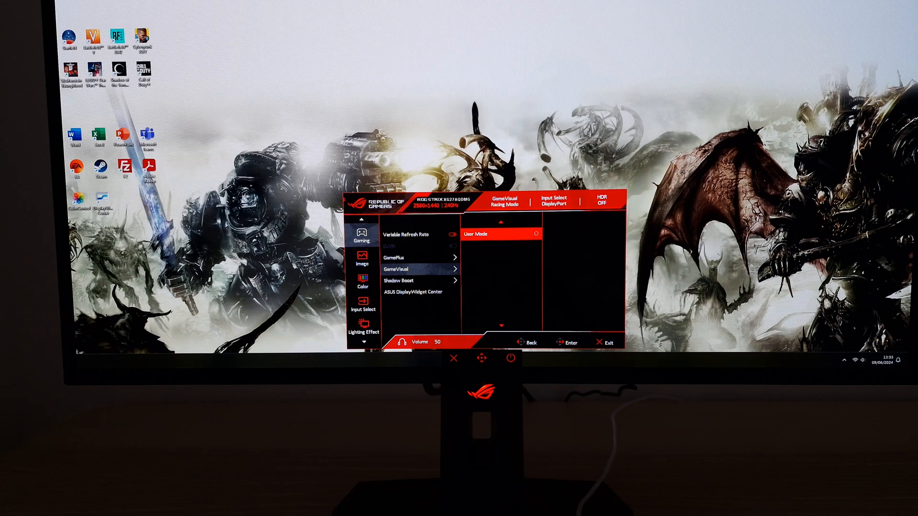
pyautogui.click(419, 268)
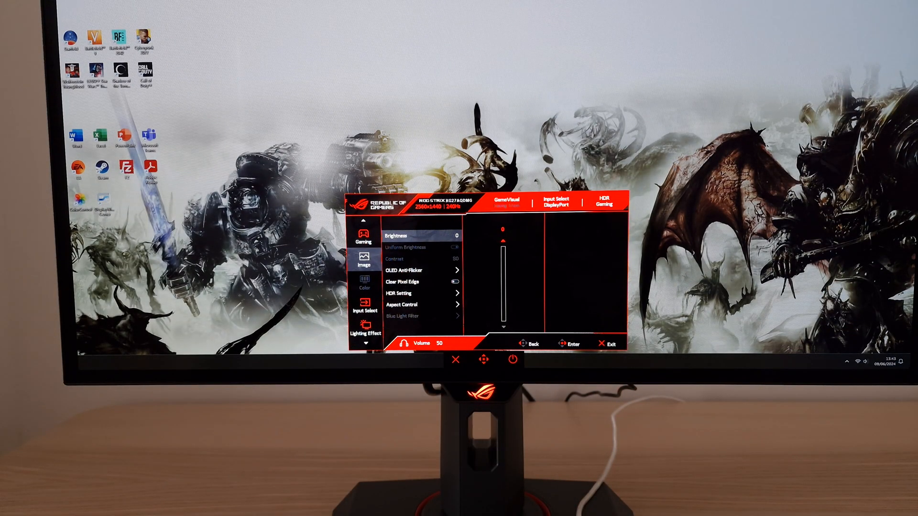
pyautogui.click(483, 359)
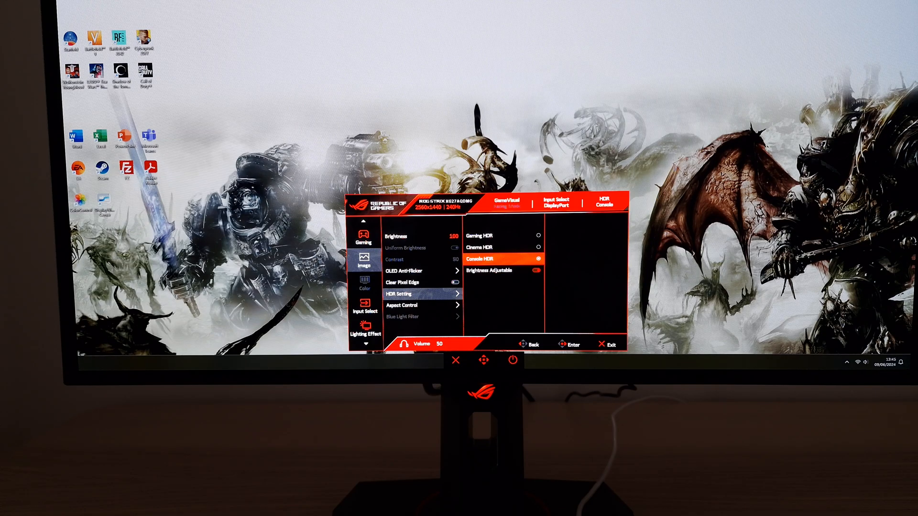
pyautogui.click(610, 343)
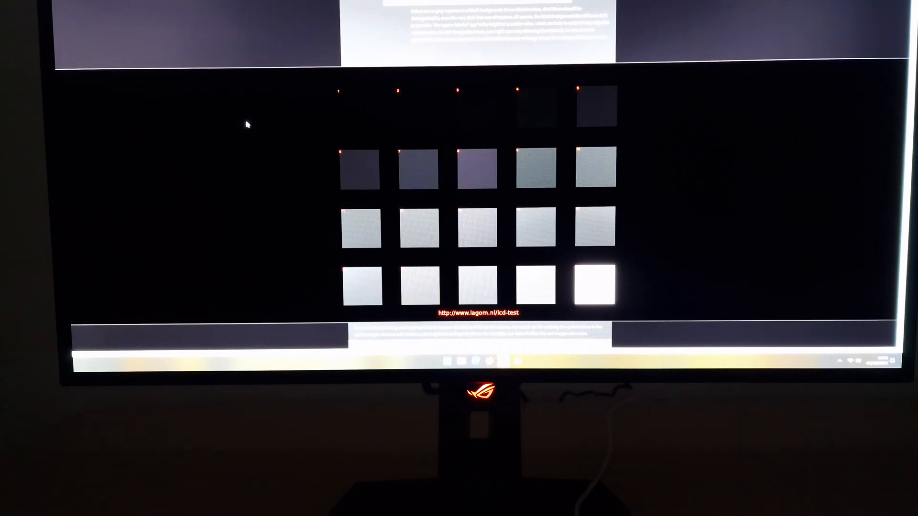
pyautogui.moveTo(456, 104)
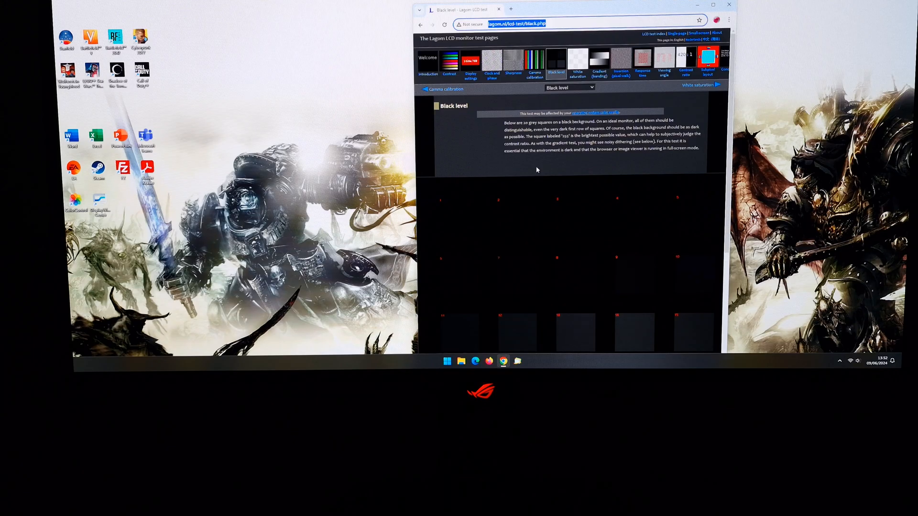
pyautogui.moveTo(292, 117)
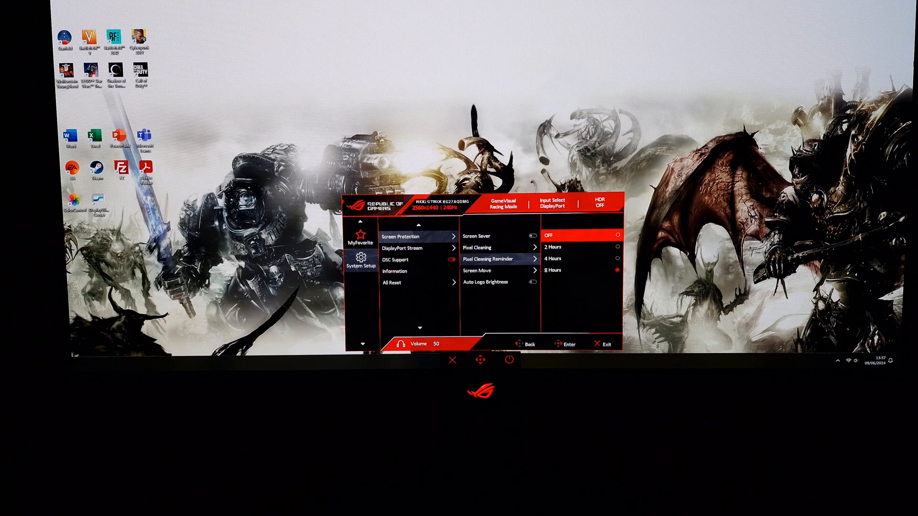
# Show the Screen Move strength options Strong, Middle, Light and Off.
pyautogui.click(498, 270)
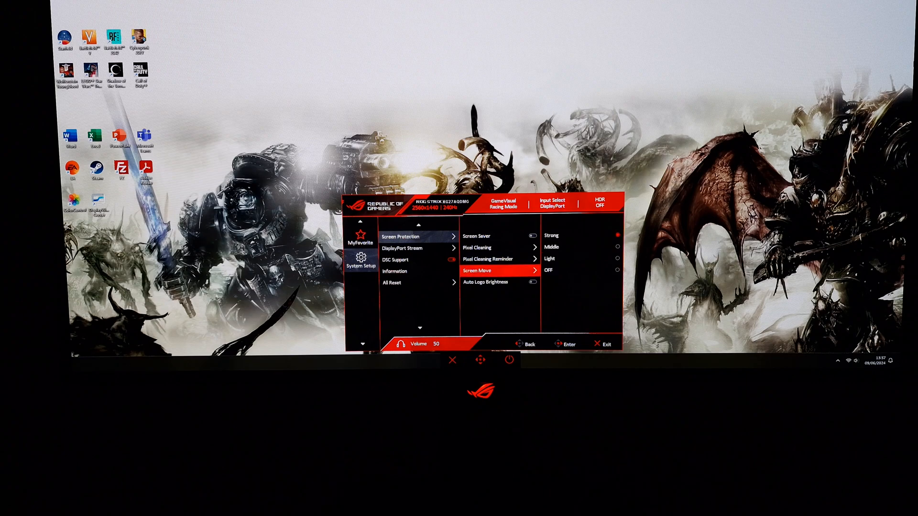